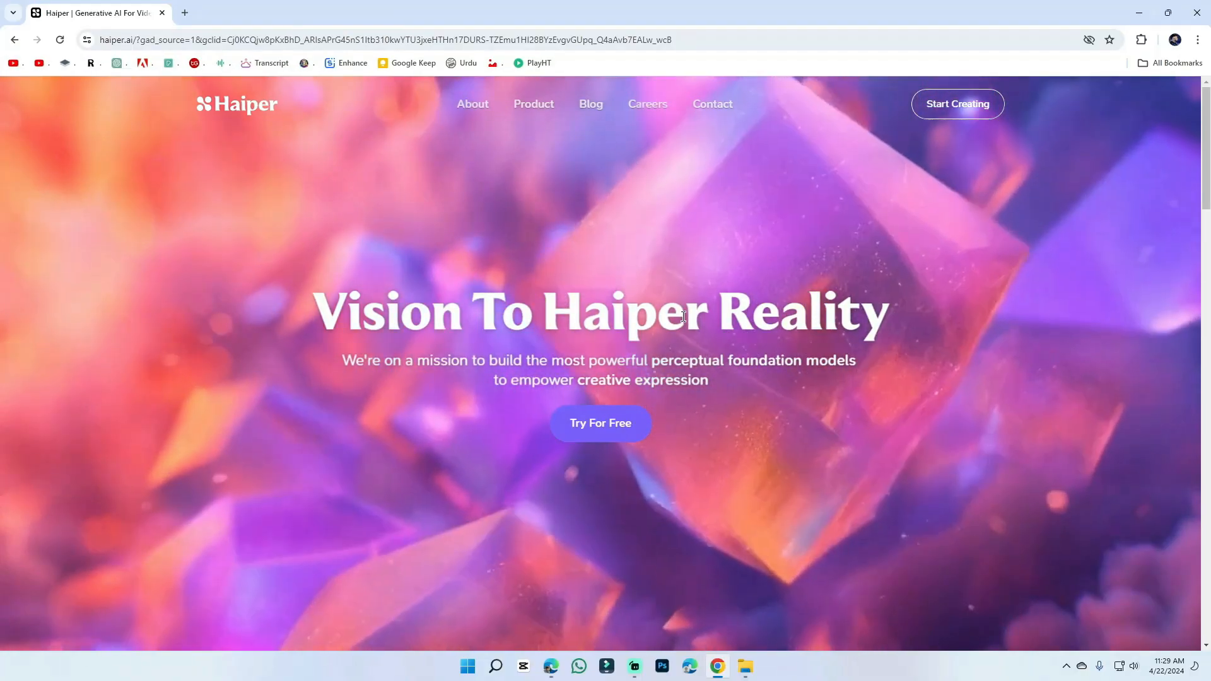
Start creating in the Haiper video generator and choose 'For work' on the welcome screen.
{"action": "scroll", "scroll_direction": "down", "scroll_amount": 3}
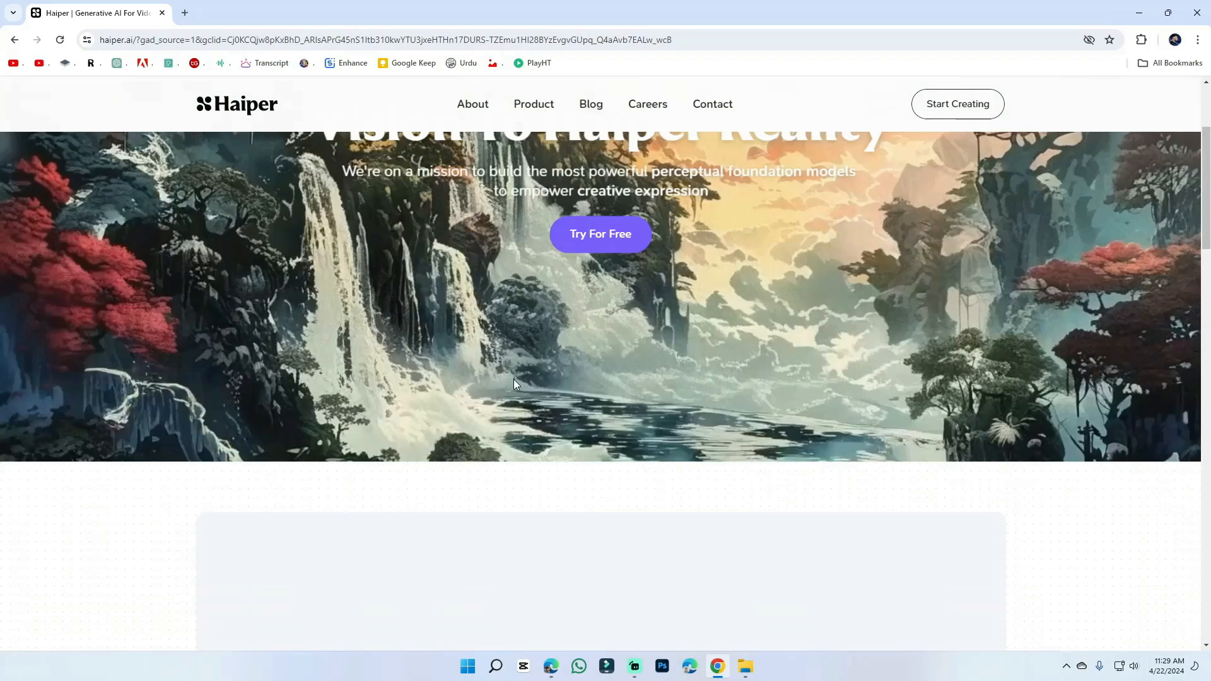
{"action": "scroll", "scroll_direction": "down", "scroll_amount": 3}
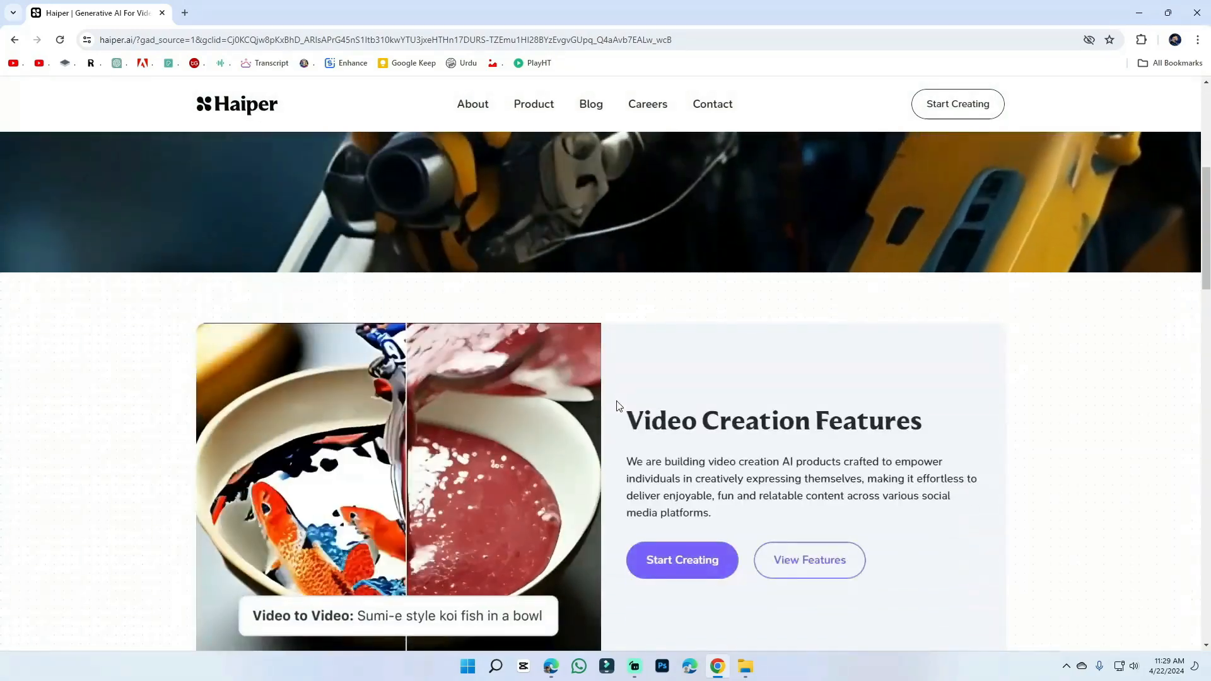
{"action": "scroll", "scroll_direction": "down", "scroll_amount": 3}
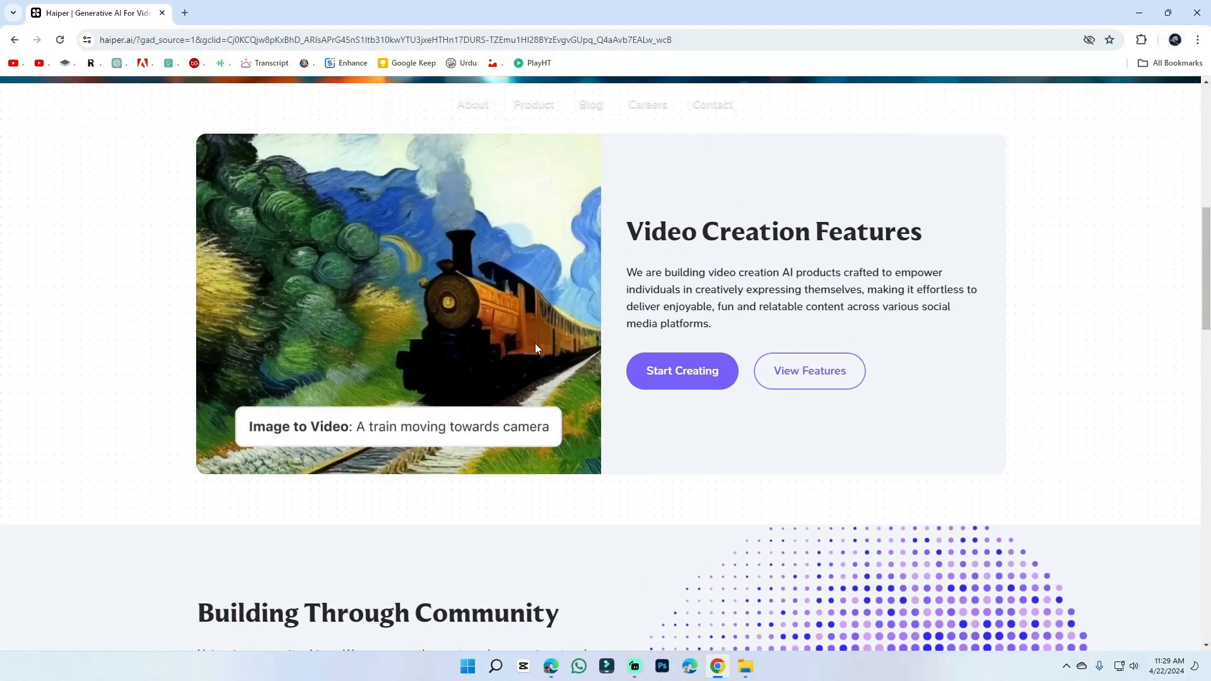
{"action": "scroll", "scroll_direction": "down", "scroll_amount": 3}
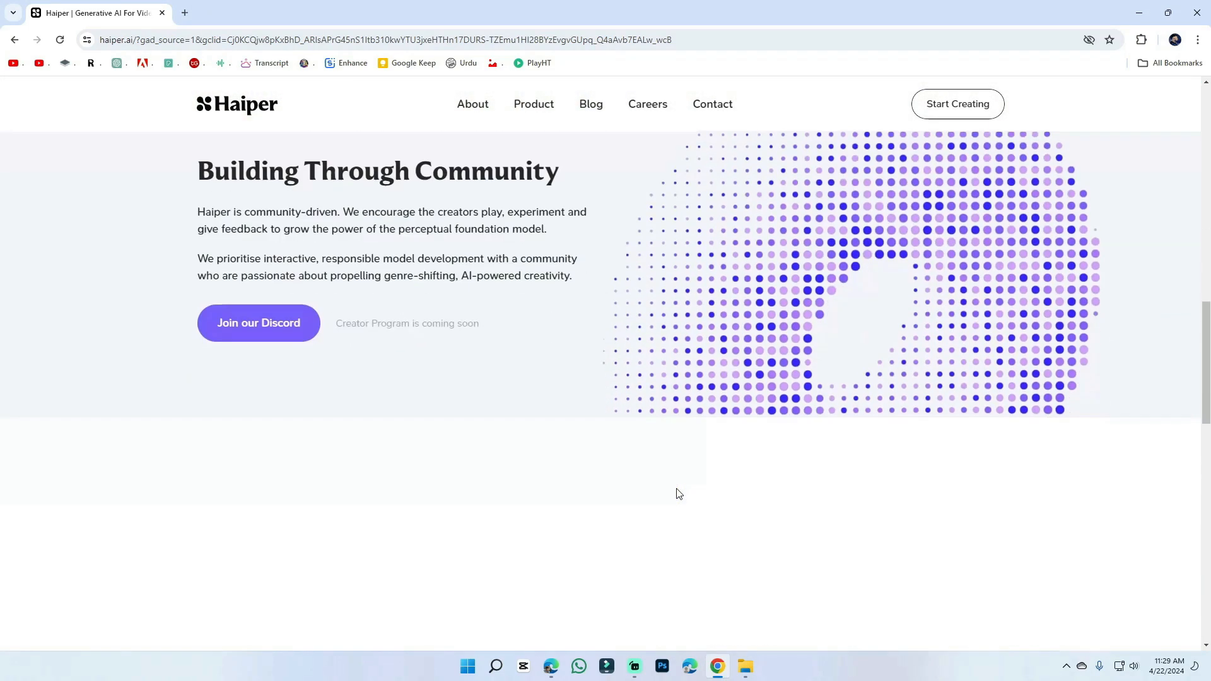
{"action": "scroll", "scroll_direction": "down", "scroll_amount": 3}
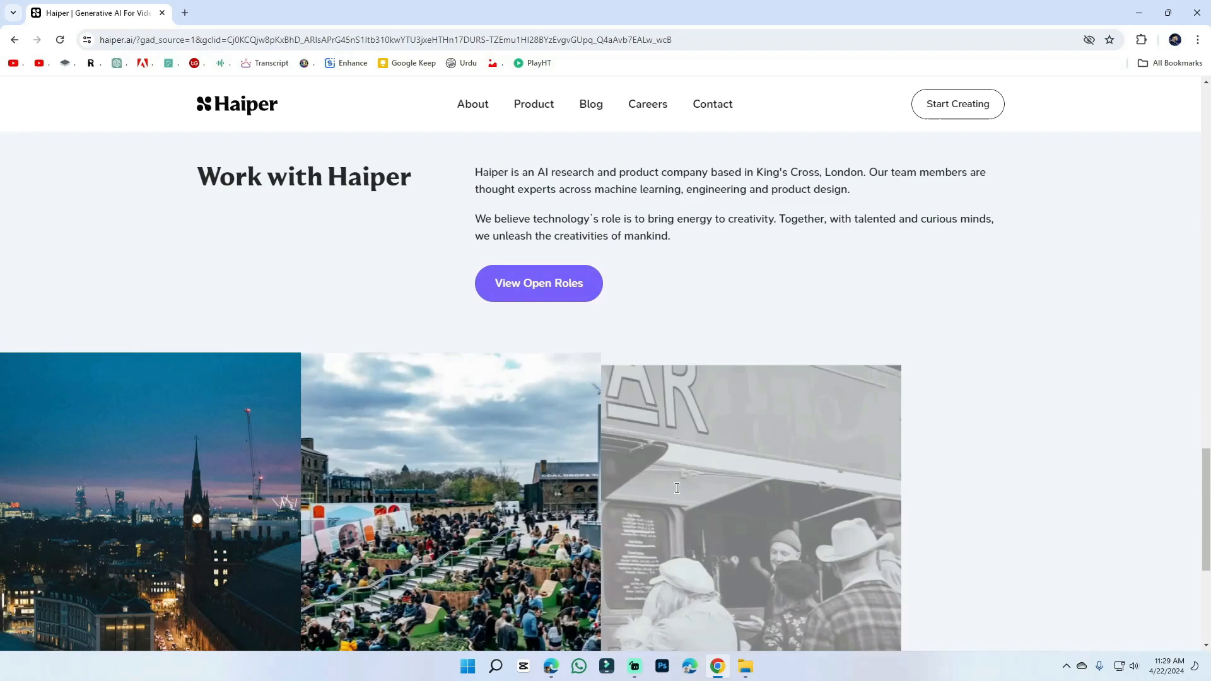
{"action": "scroll", "scroll_direction": "down", "scroll_amount": 3}
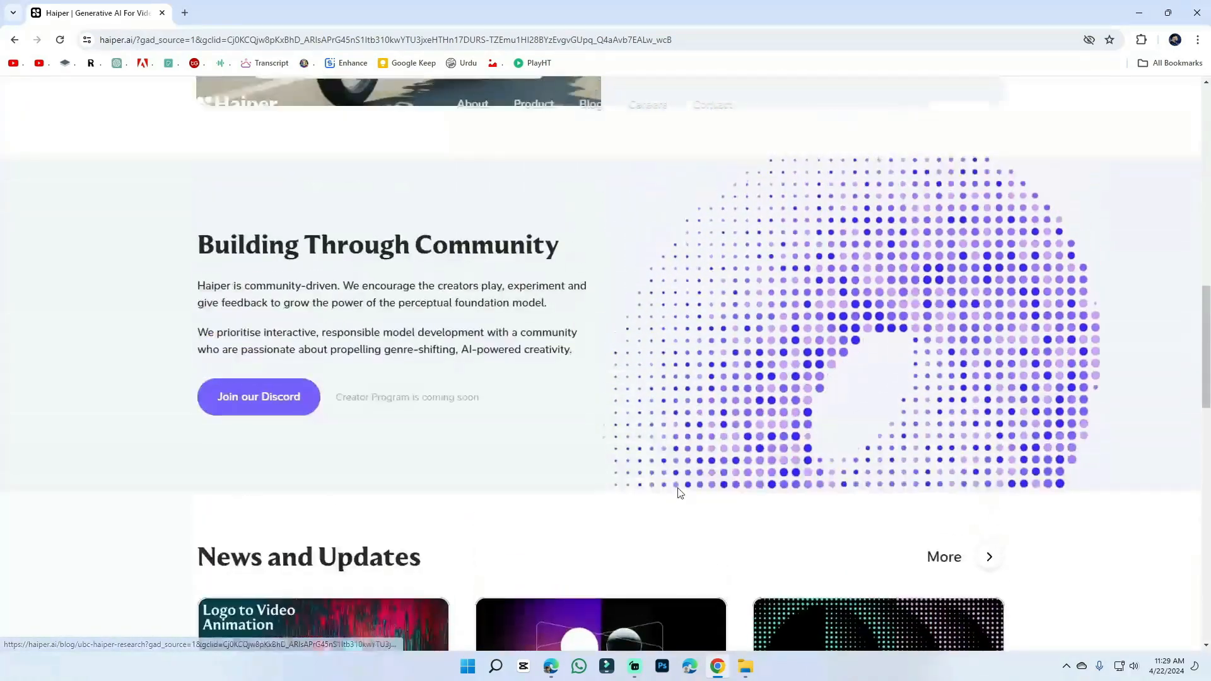
{"action": "left_click", "coordinate": [258, 396]}
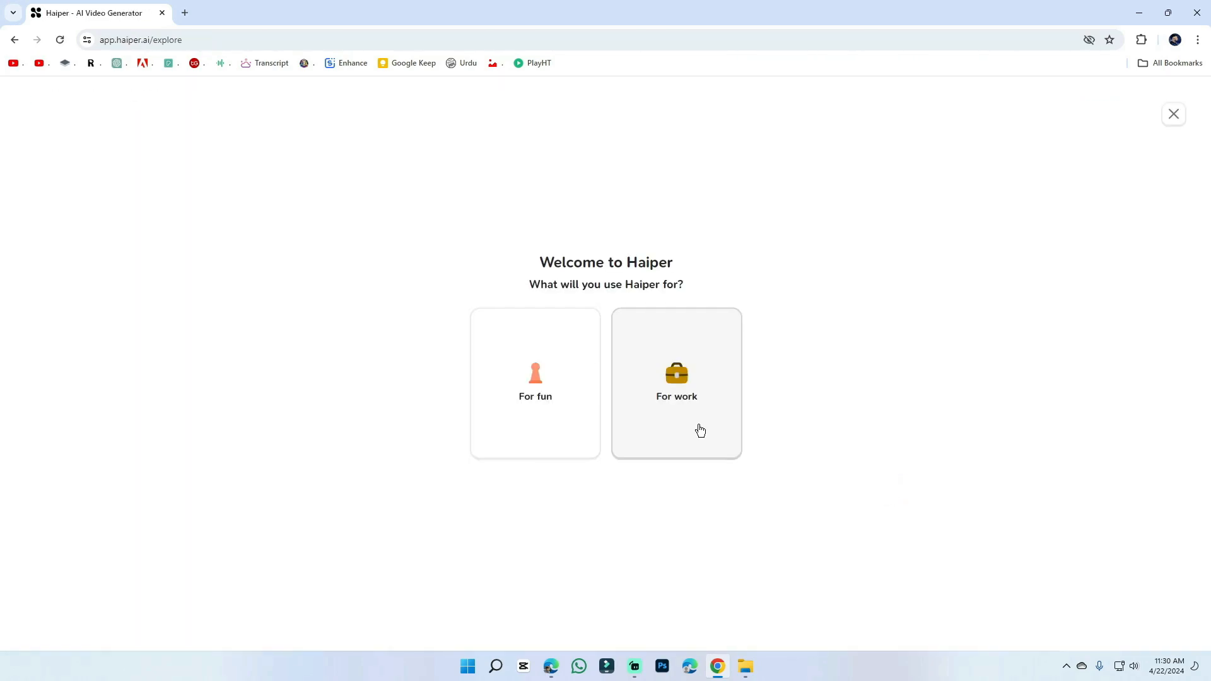
{"action": "left_click", "coordinate": [676, 382]}
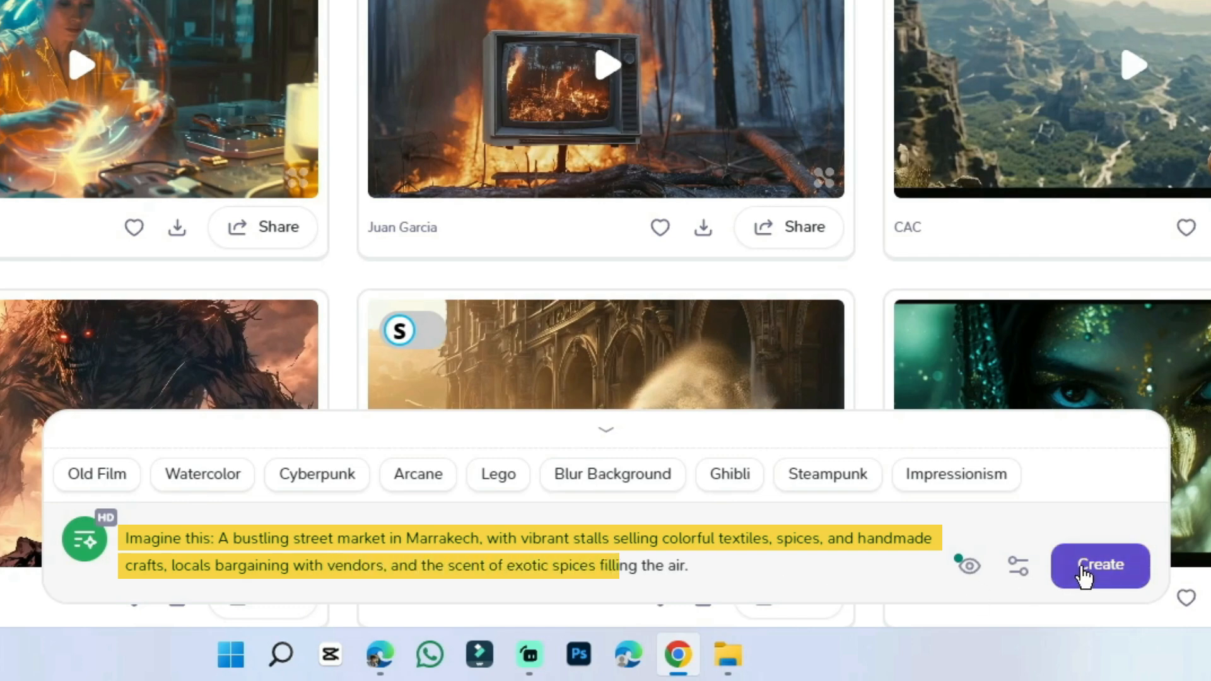
Create the Marrakech street market video with colourful stalls, spices and textiles.
{"action": "left_click", "coordinate": [1098, 565]}
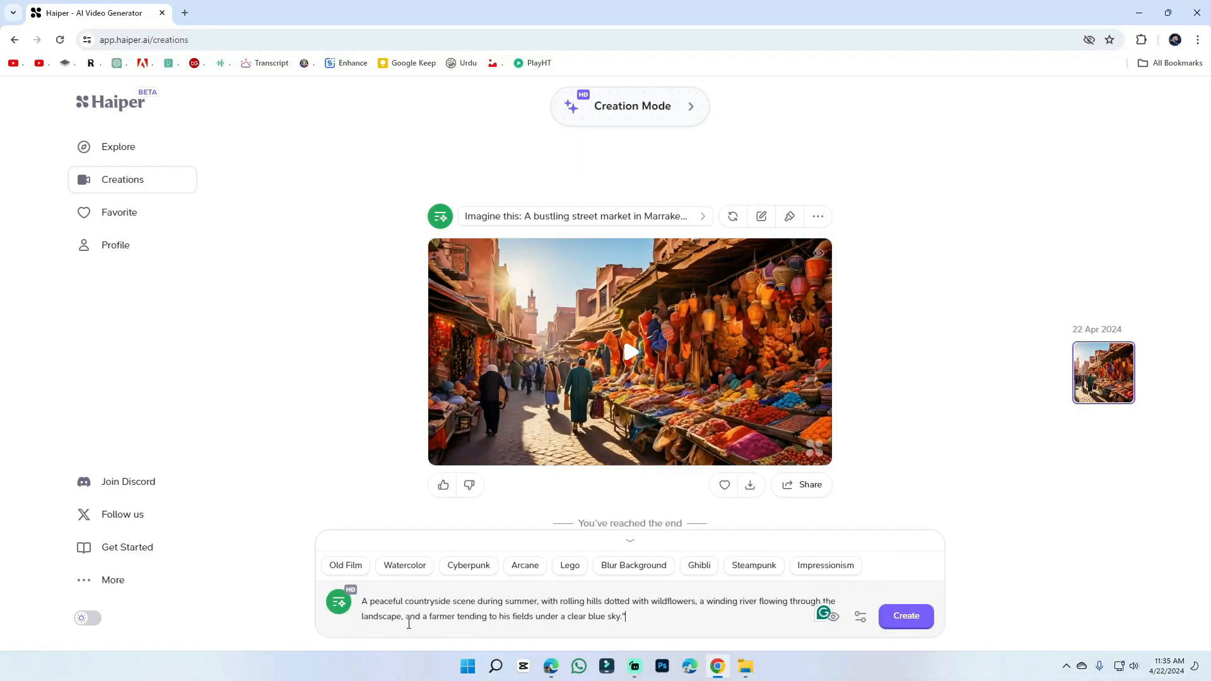
Create the summer countryside video with hills, wildflowers, river and farmer, and play it.
{"action": "left_click", "coordinate": [905, 615]}
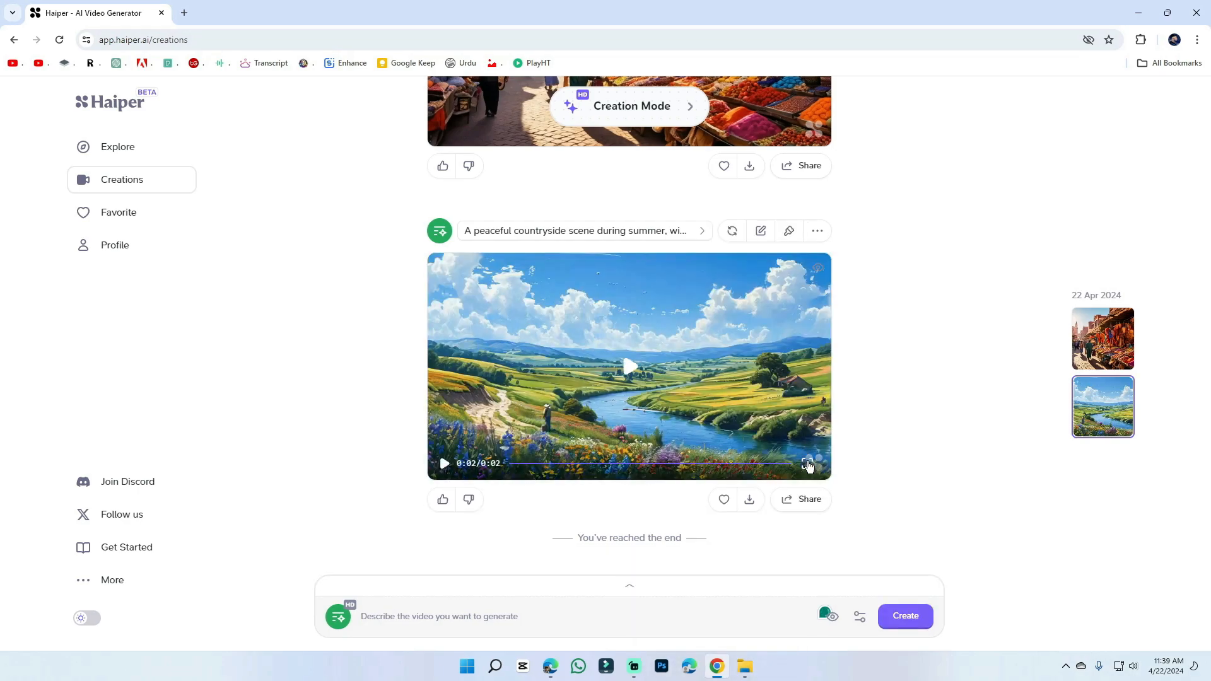
{"action": "left_click", "coordinate": [808, 463]}
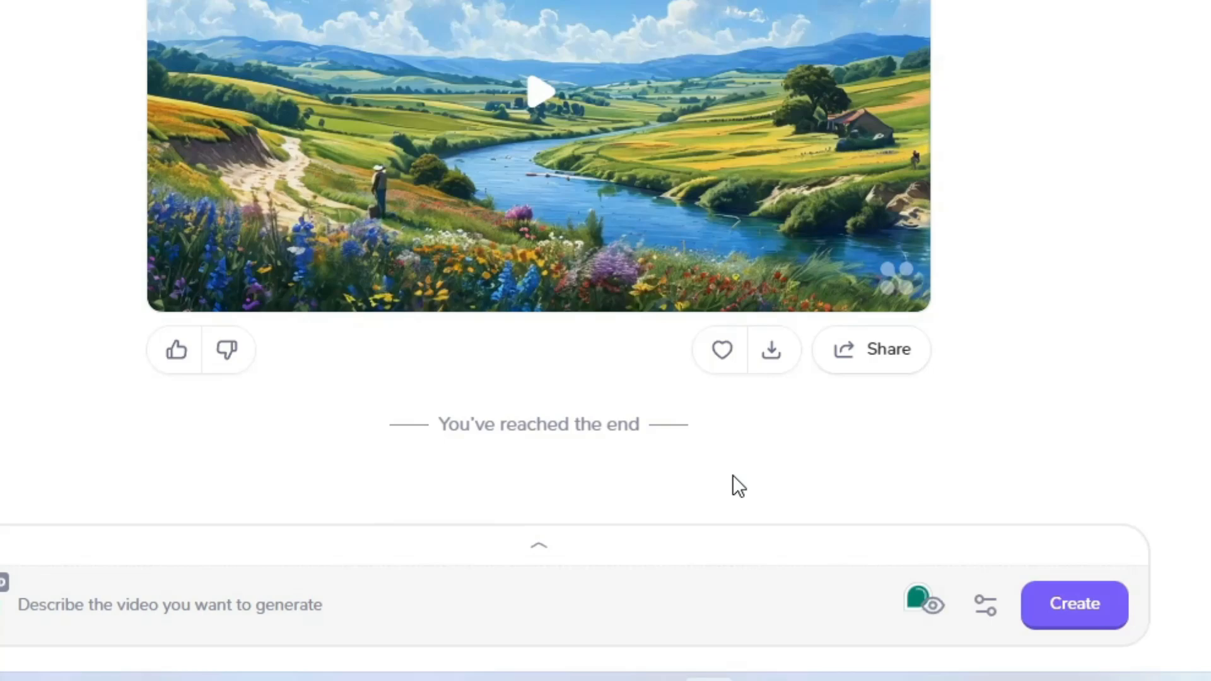
Download the countryside video and show the seed, 2-second duration and 16:9 aspect settings.
{"action": "left_click", "coordinate": [772, 350]}
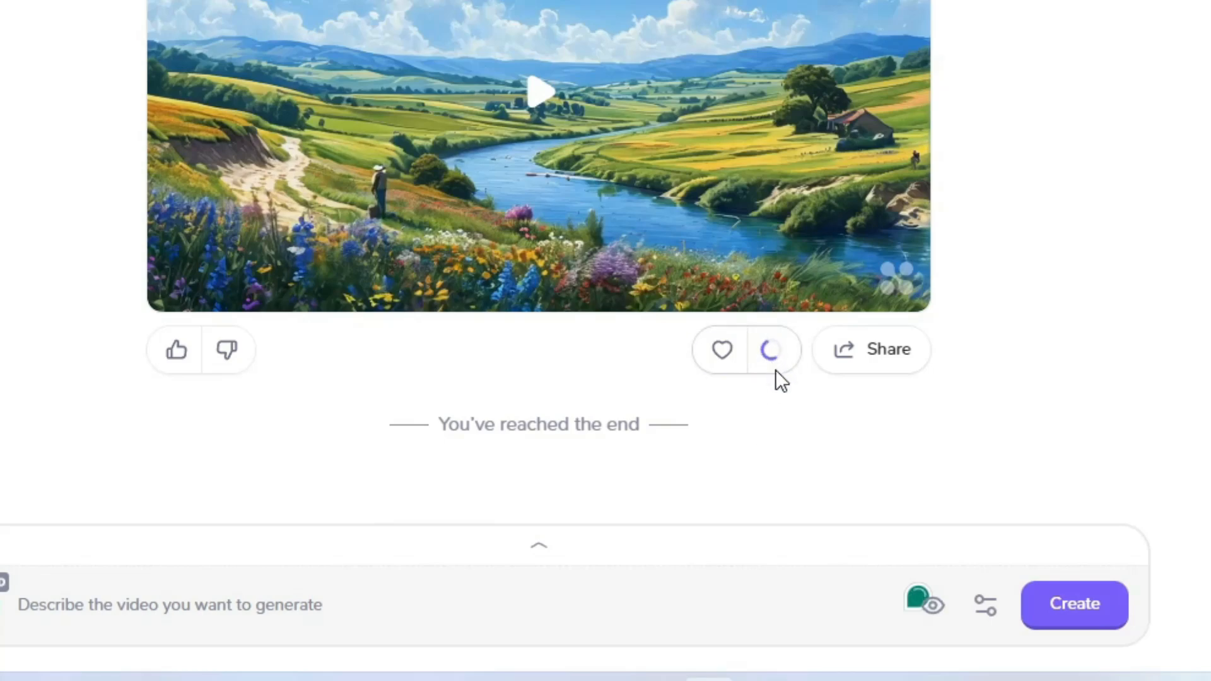
{"action": "left_click", "coordinate": [984, 605]}
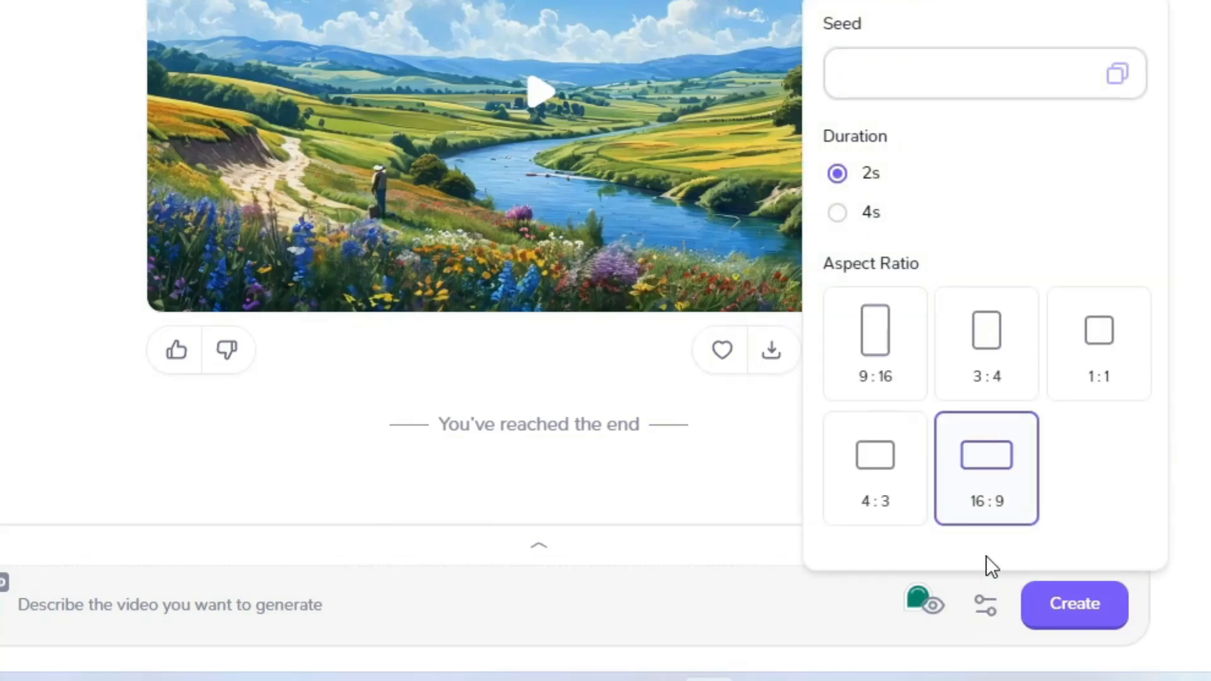